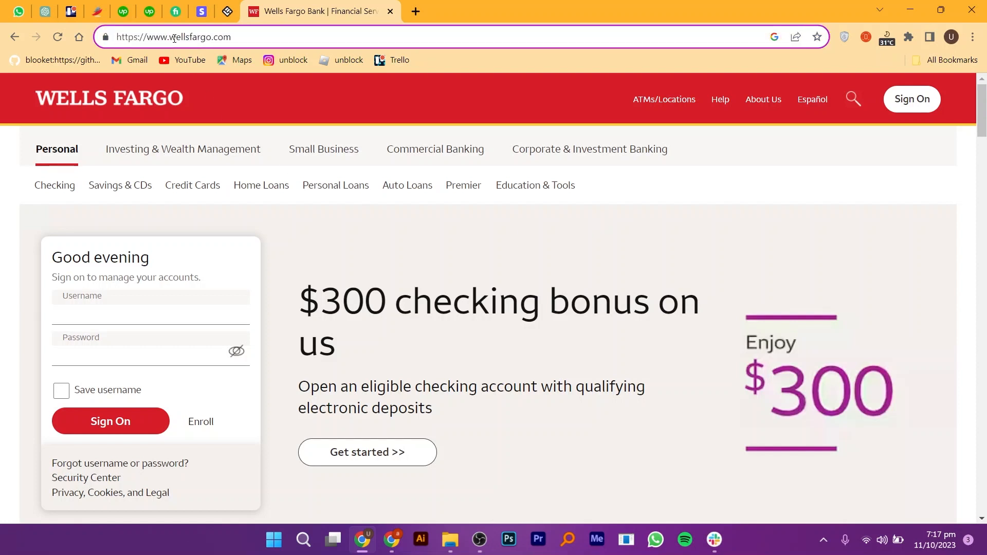
# Go to the Savings Accounts and CDs page on the Wells Fargo site
pyautogui.doubleClick(200, 37)
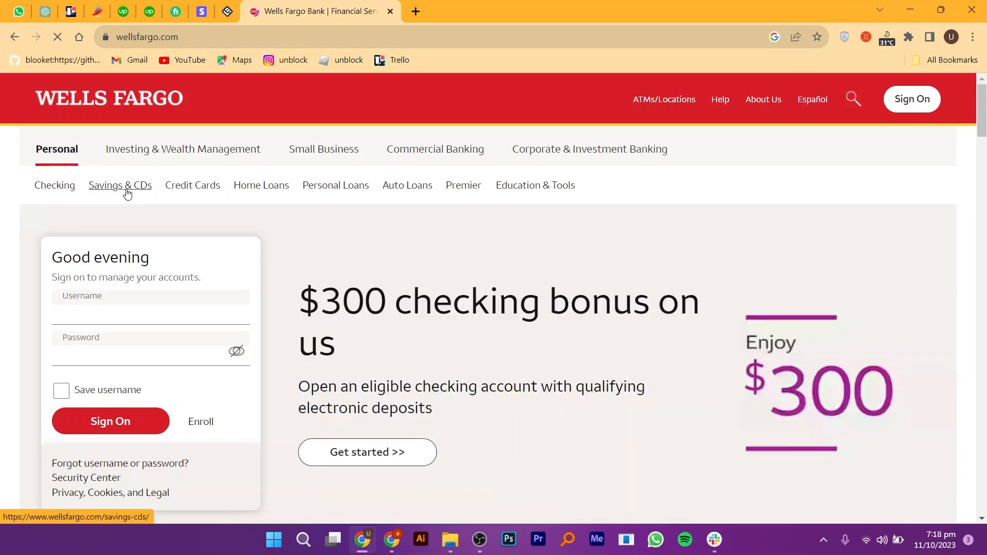
pyautogui.click(120, 185)
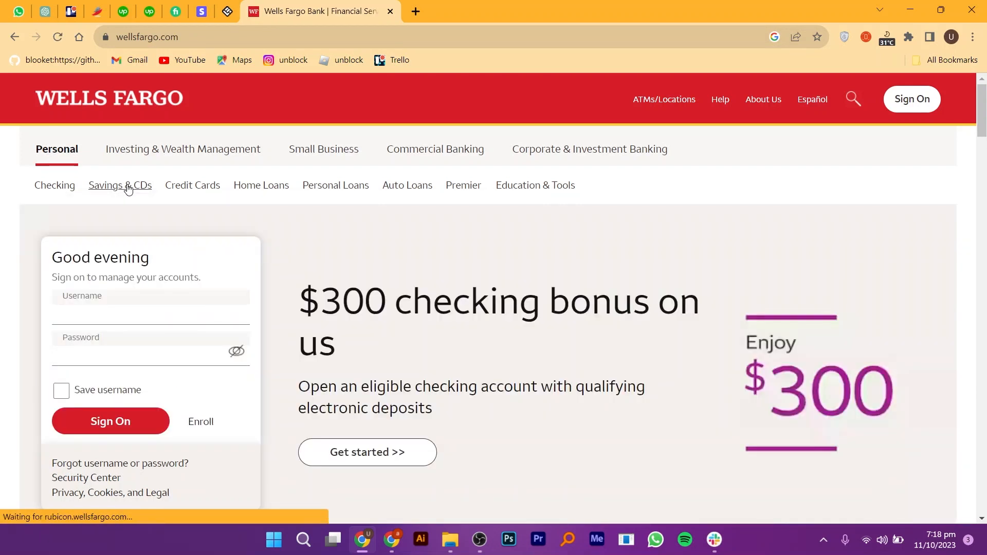
pyautogui.click(119, 185)
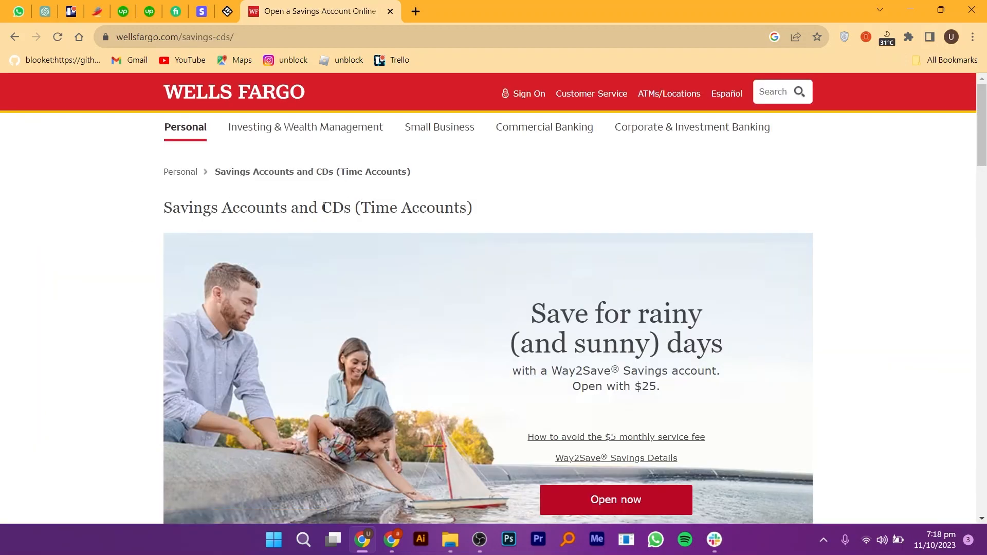
pyautogui.scroll(-3)
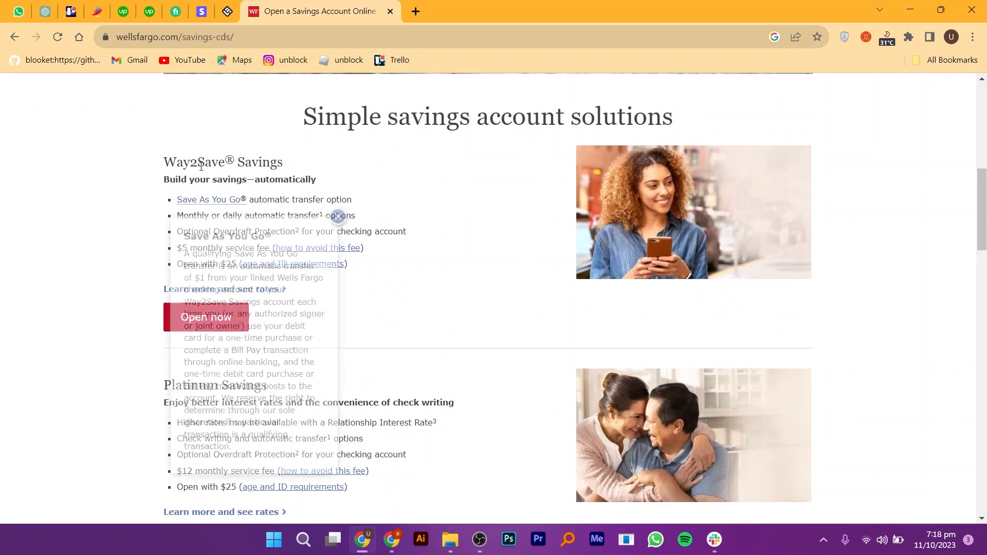
# Review the Way2Save, Platinum Savings and CDs listings, then begin the Way2Save Savings application
pyautogui.doubleClick(214, 161)
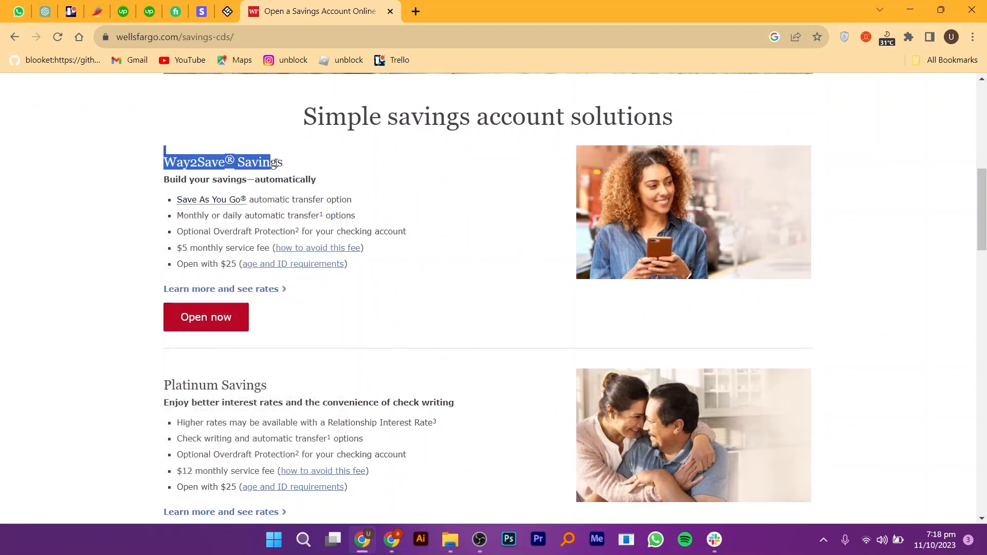
pyautogui.doubleClick(215, 385)
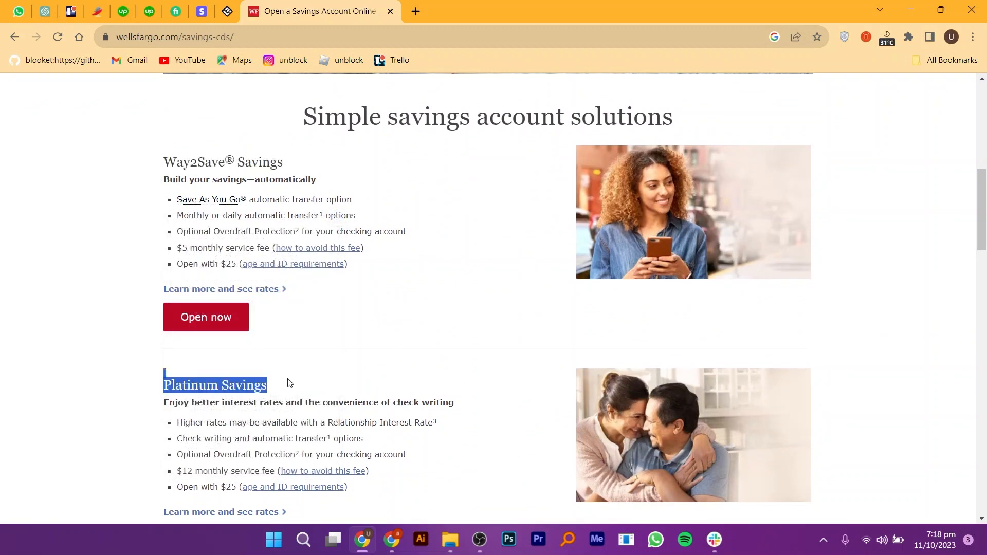
pyautogui.scroll(-3)
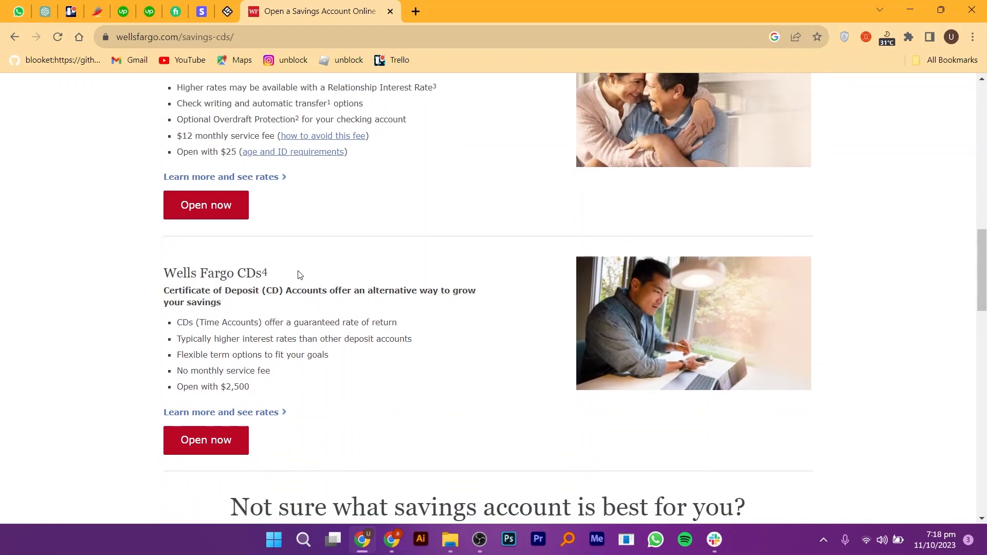
pyautogui.doubleClick(214, 272)
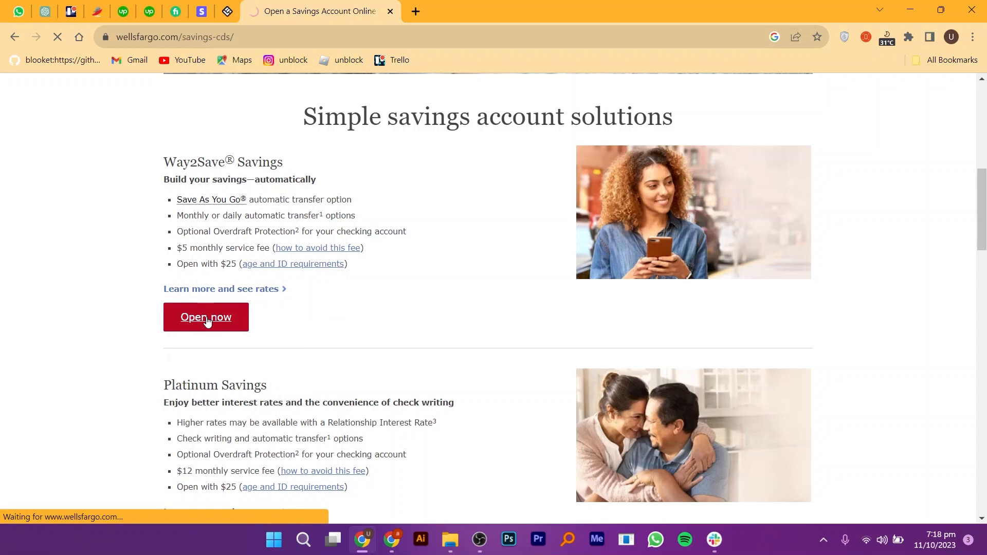
pyautogui.click(206, 316)
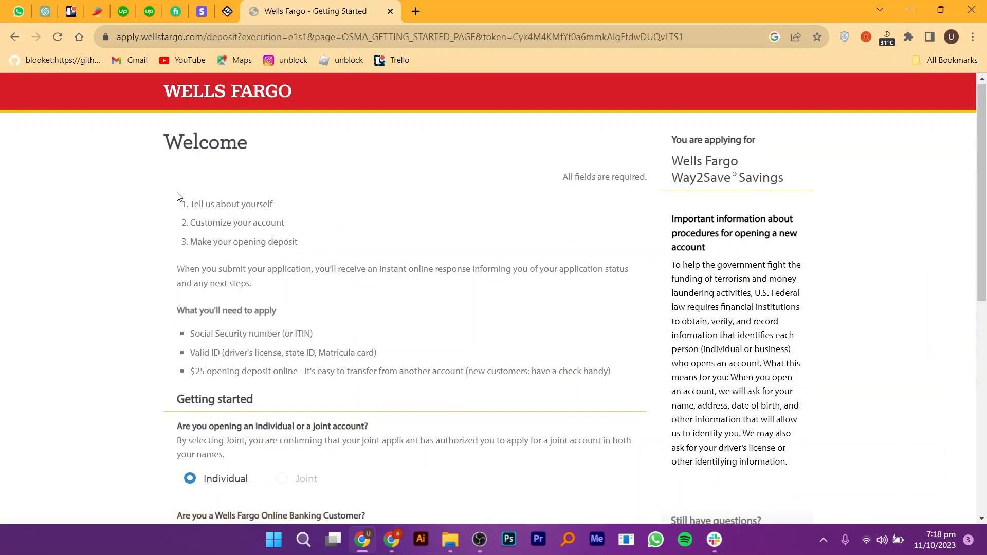
# Review the application welcome steps and move down to the Getting started questions
pyautogui.moveTo(183, 141); pyautogui.dragTo(248, 204)
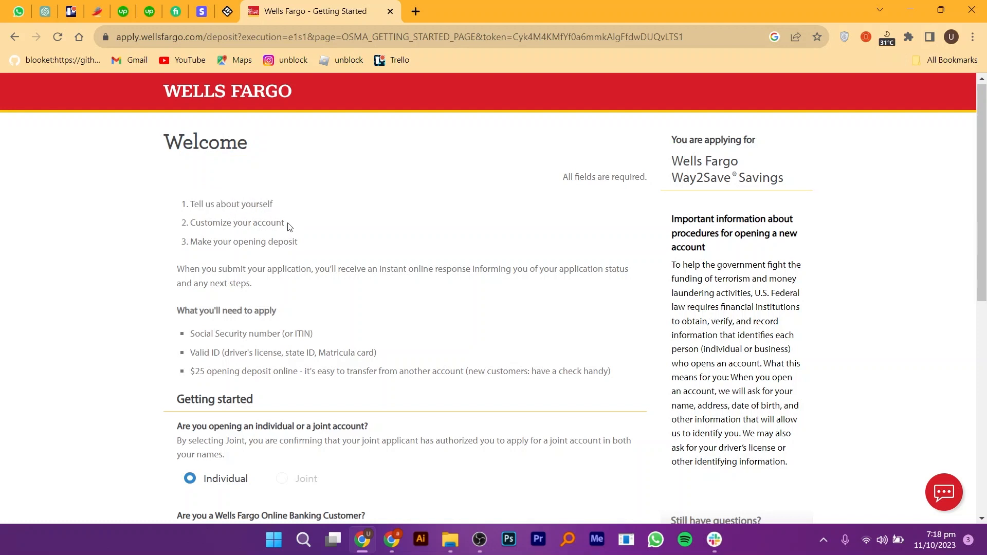
pyautogui.doubleClick(237, 222)
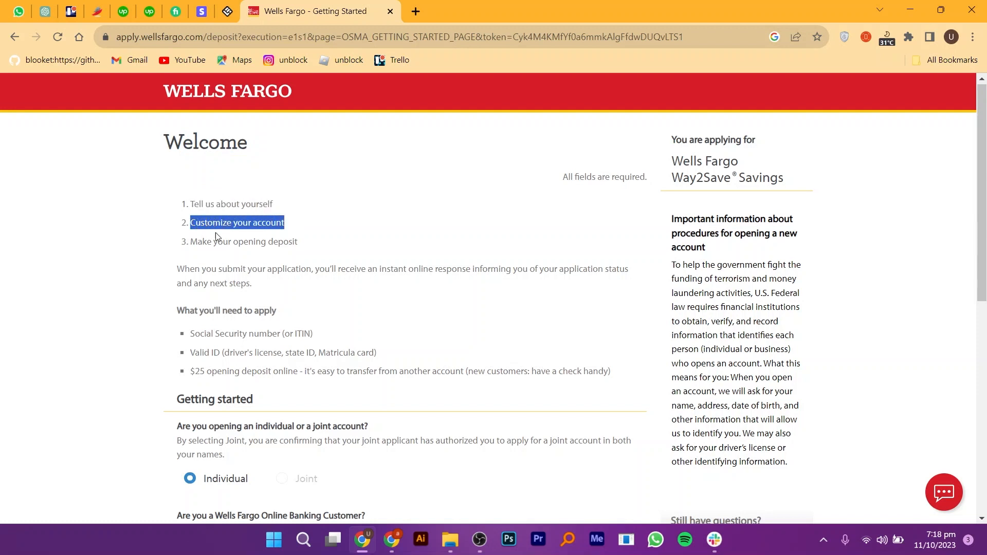
pyautogui.scroll(-3)
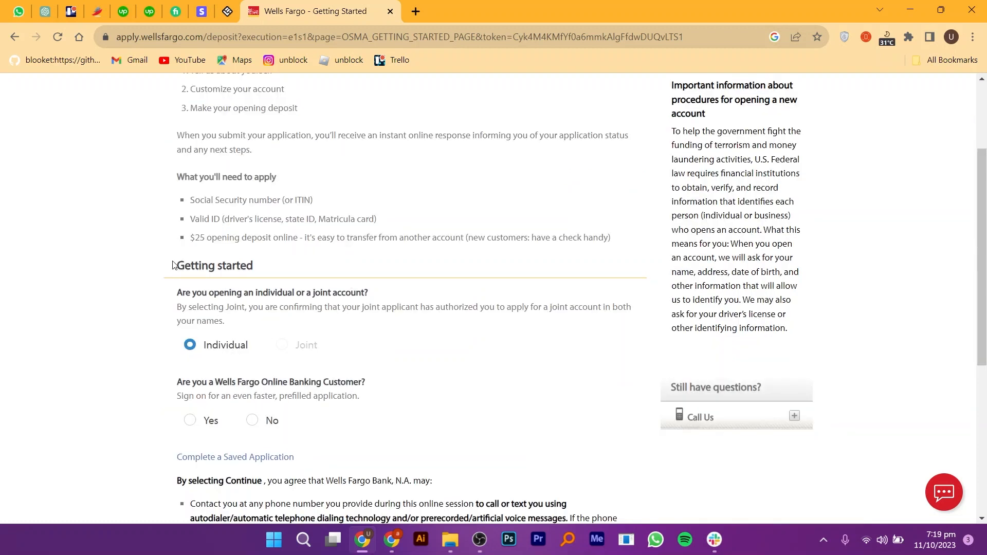
pyautogui.scroll(-3)
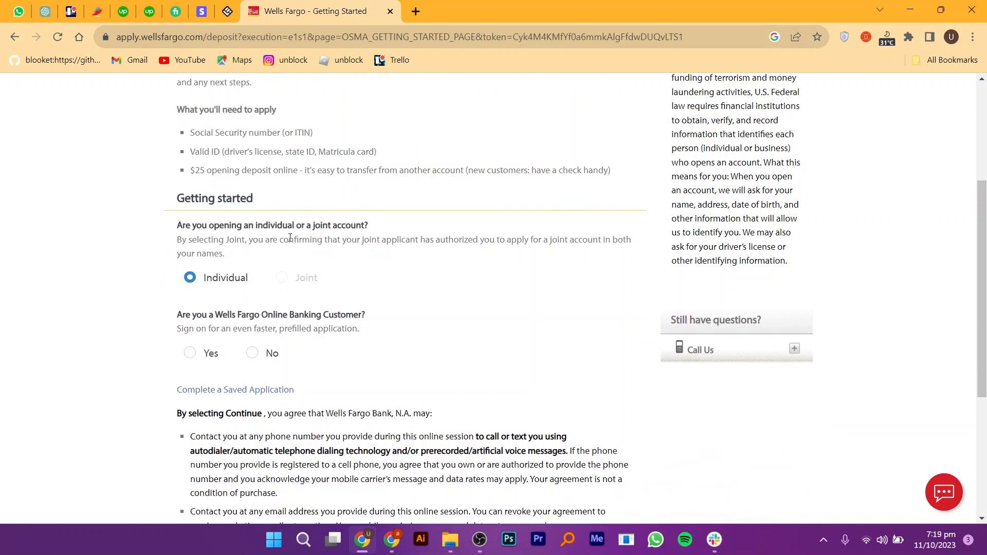
pyautogui.scroll(-3)
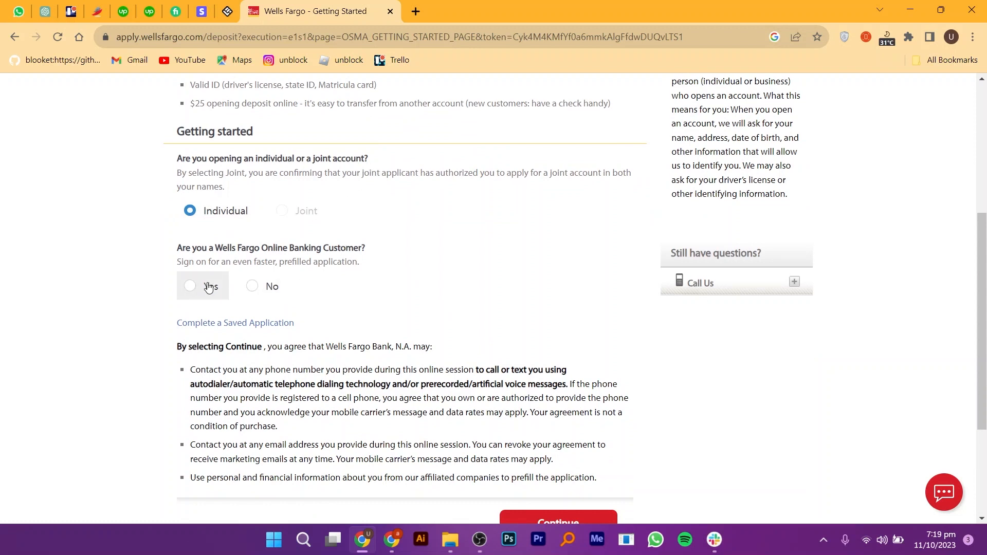
# Answer Yes to being a Wells Fargo Online Banking customer and reach the Continue button
pyautogui.click(190, 286)
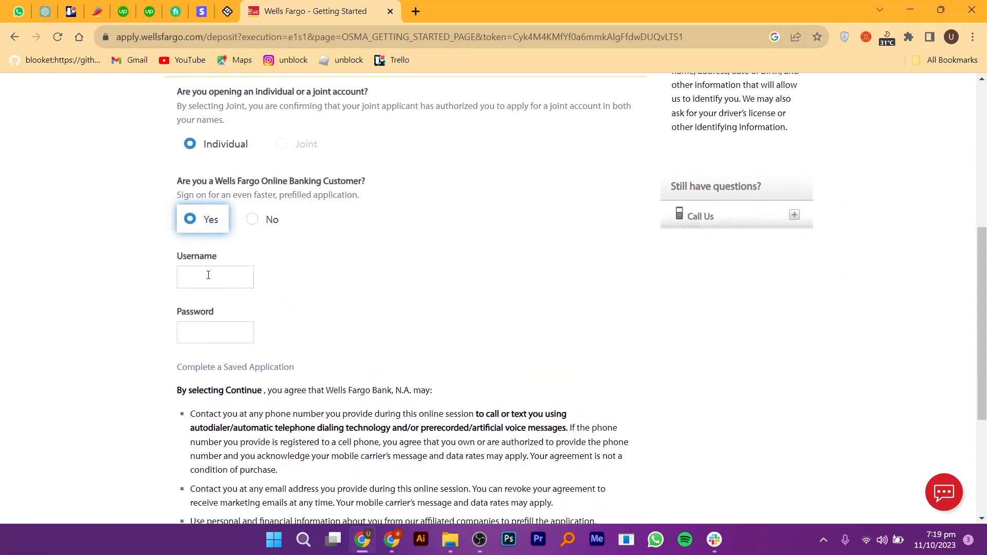
pyautogui.click(215, 276)
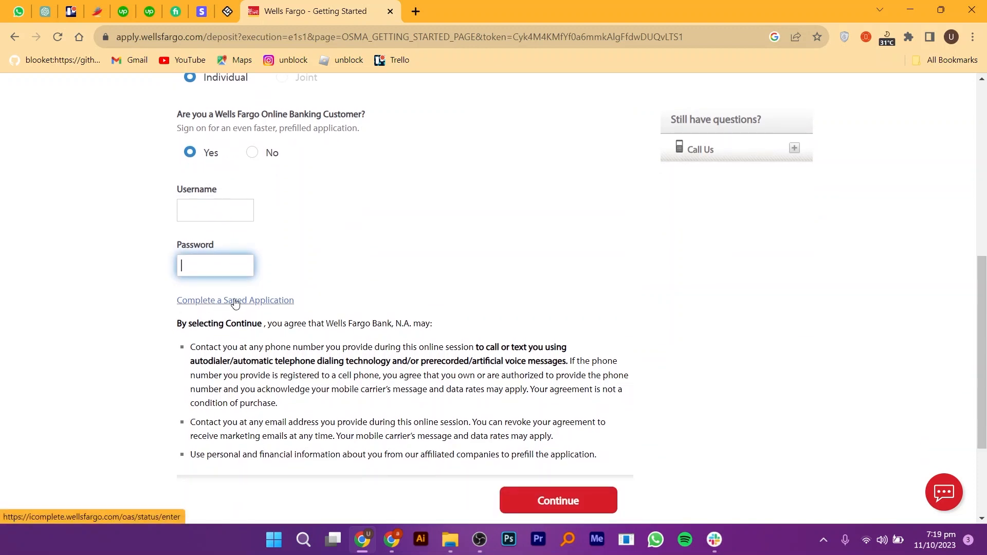
pyautogui.scroll(-3)
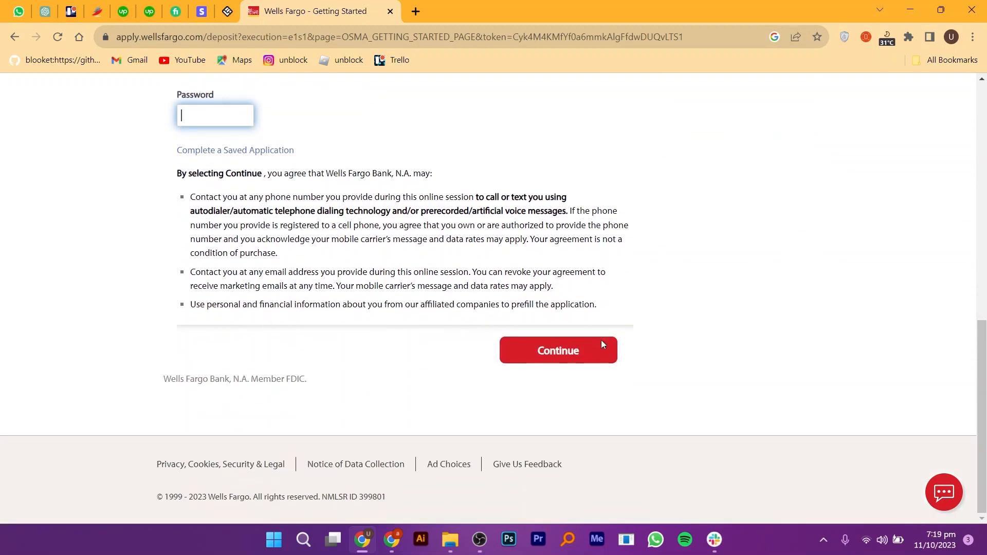
pyautogui.click(943, 493)
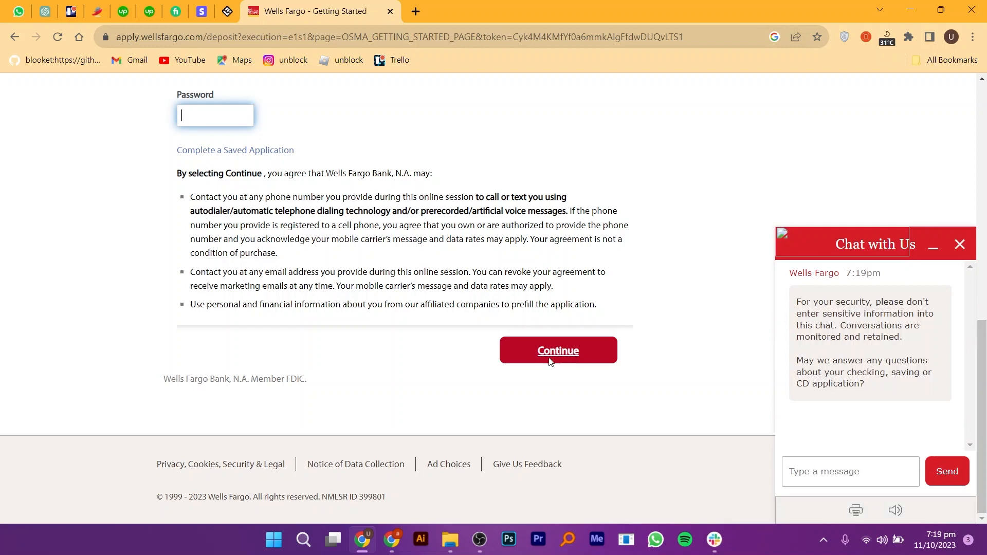